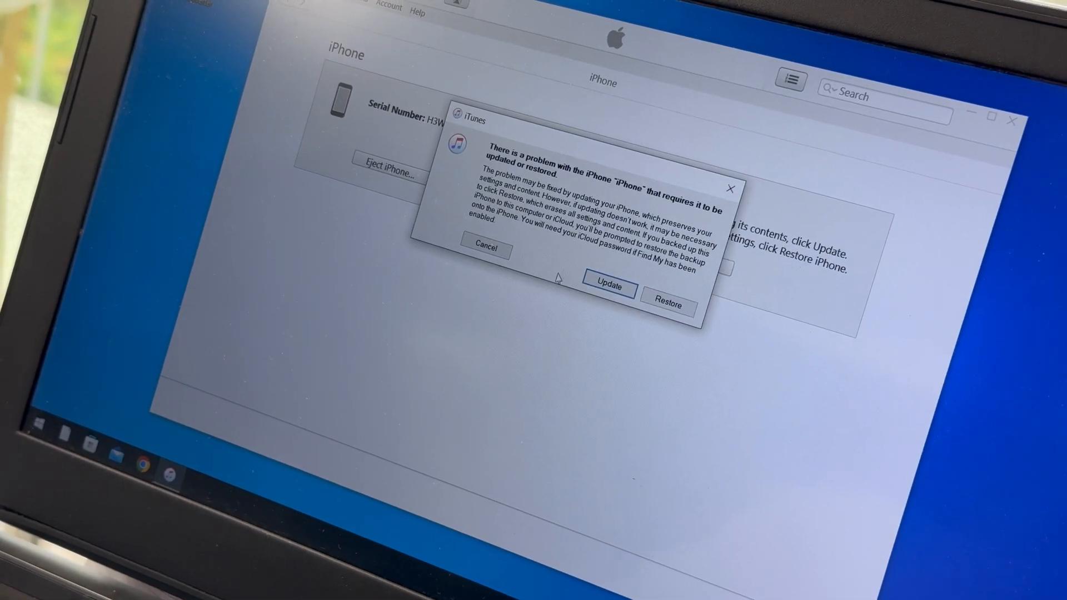
mouse_move(534, 293)
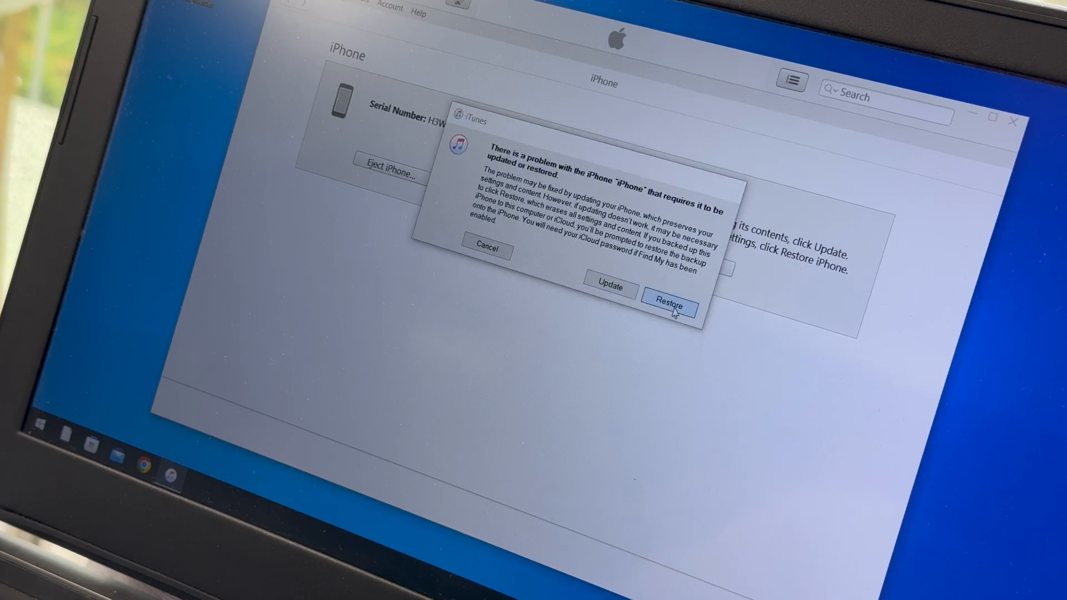
Choose Restore for the iPhone and confirm Restore and Update to erase it
left_click(669, 304)
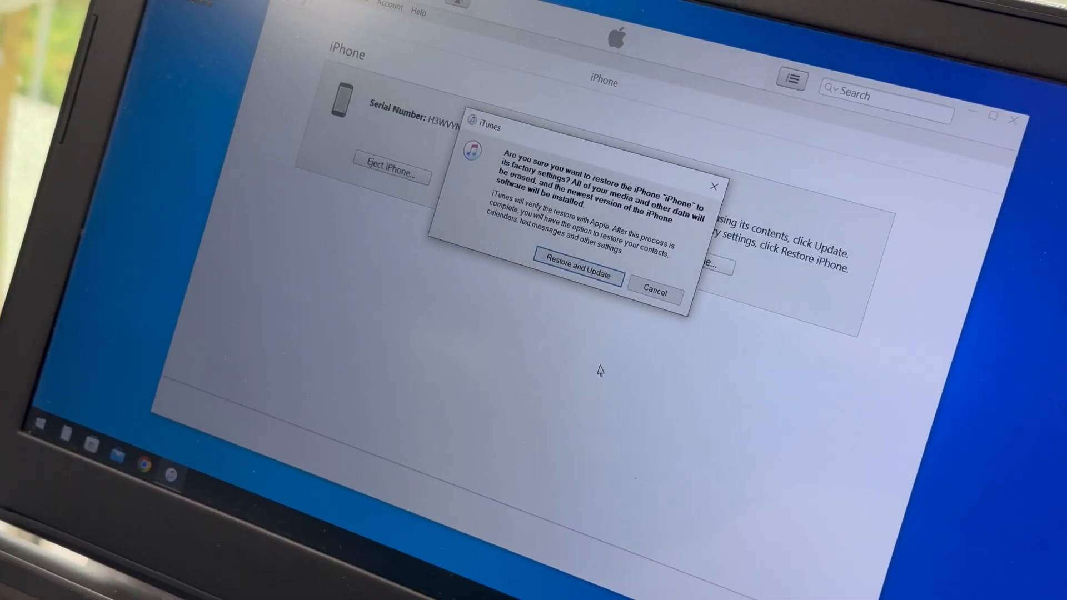
left_click(652, 294)
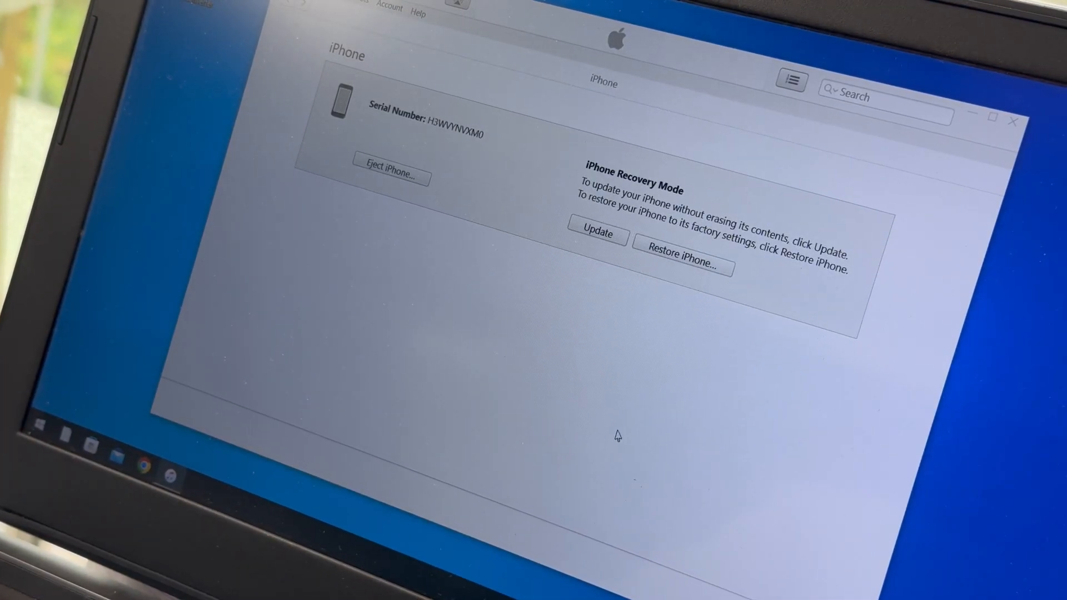
Move past the software update notes and agree to the license to start the download
left_click(596, 234)
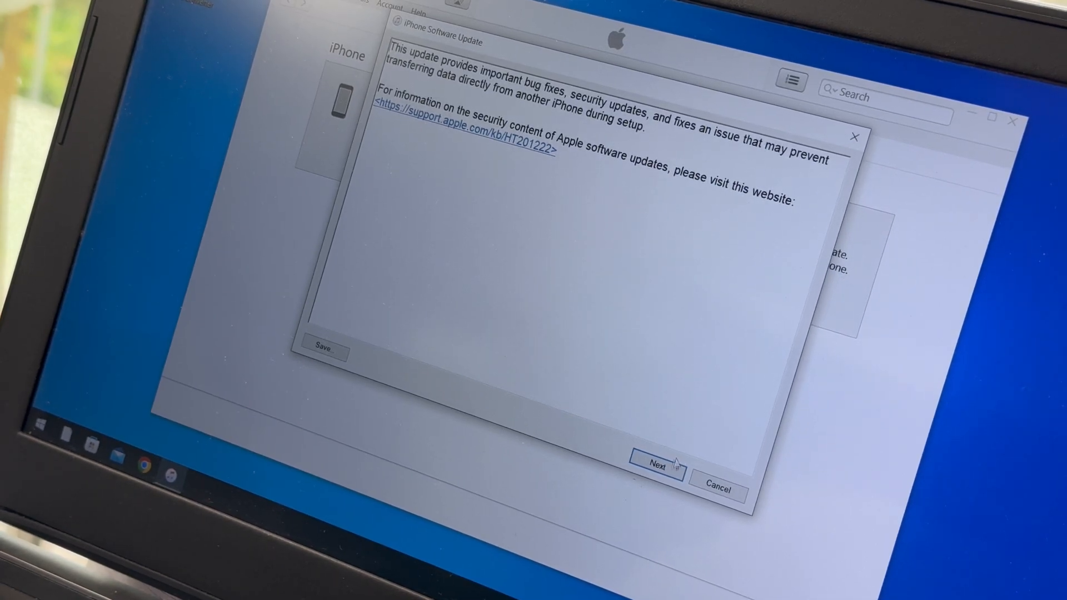
left_click(655, 466)
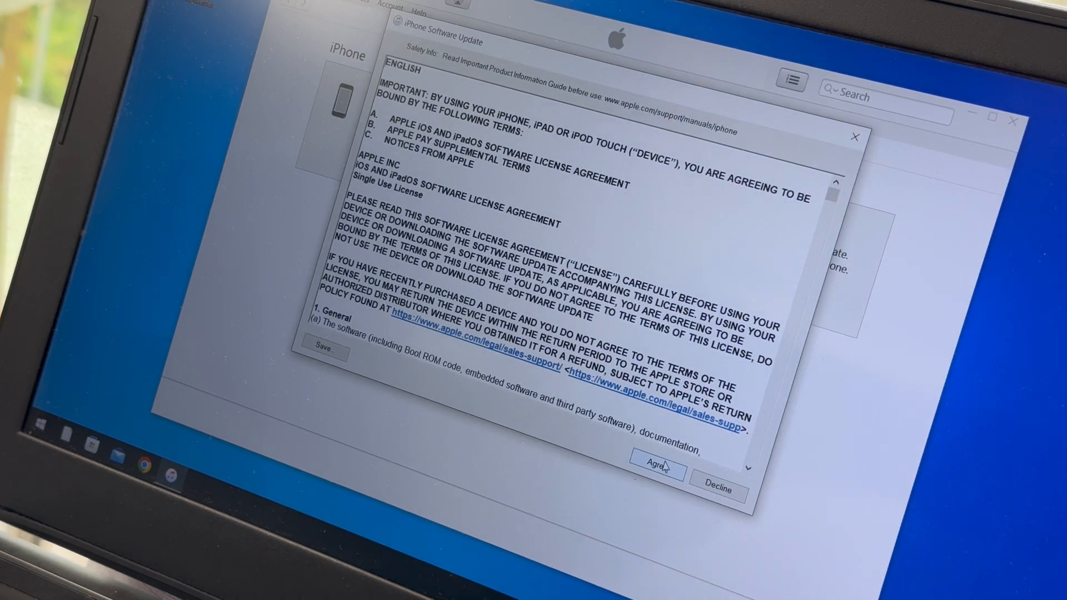
left_click(655, 468)
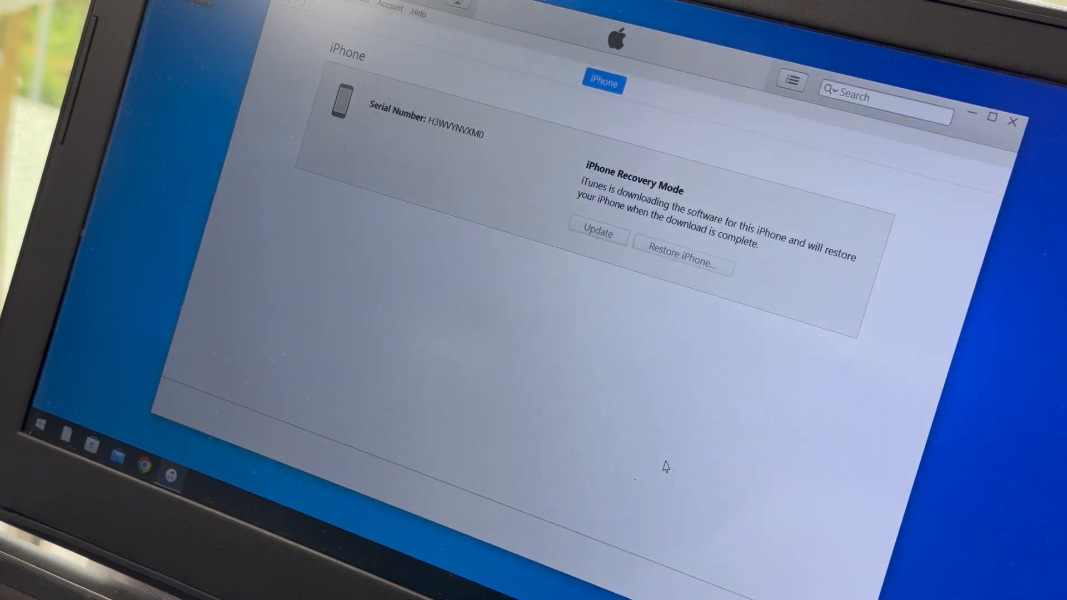